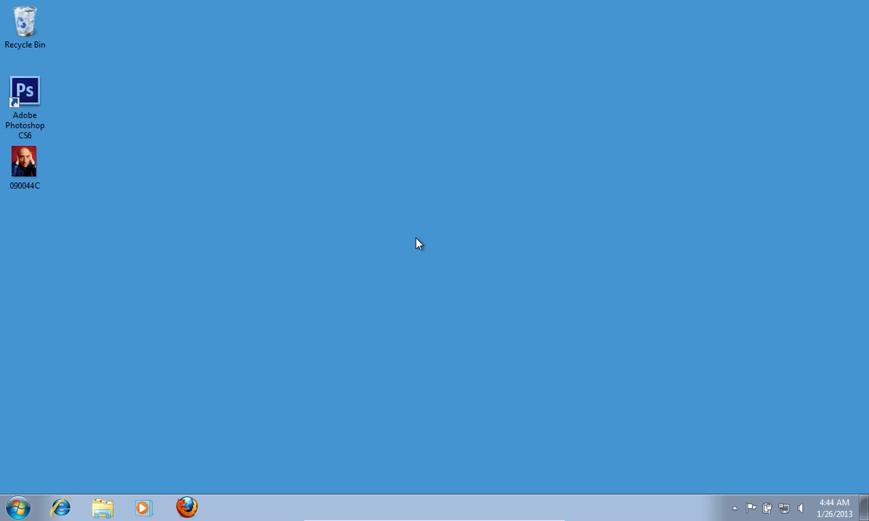
Launch Adobe Photoshop CS6 from its desktop shortcut.
{"action": "double_click", "coordinate": [25, 89]}
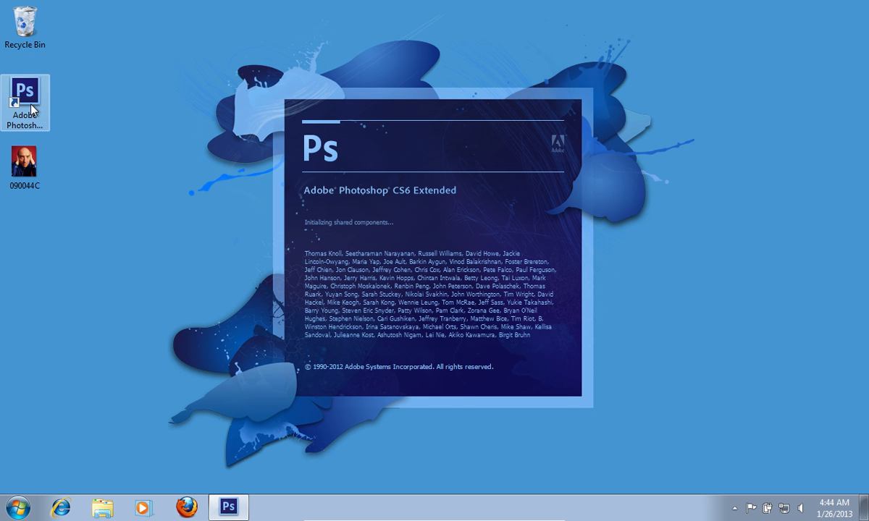
Open the 090044C portrait photo and add a new empty layer above it.
{"action": "left_click", "coordinate": [38, 9]}
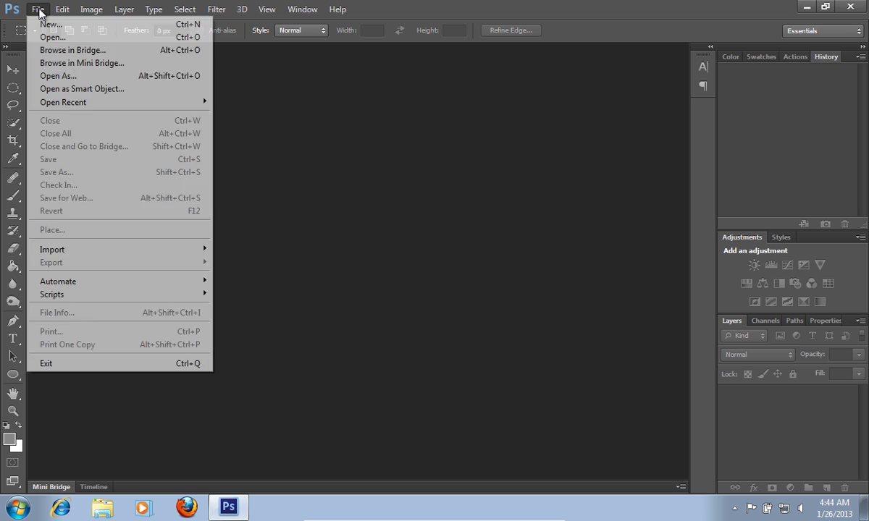
{"action": "left_click", "coordinate": [52, 37]}
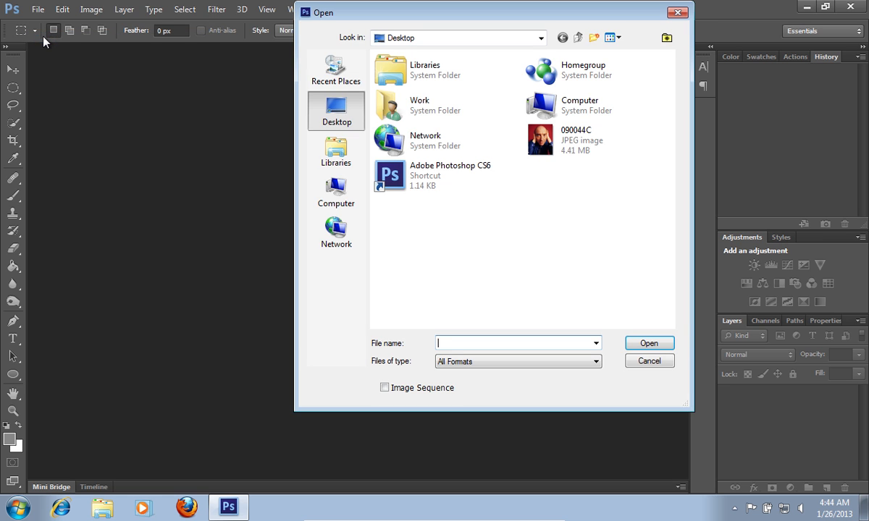
{"action": "left_click", "coordinate": [579, 139]}
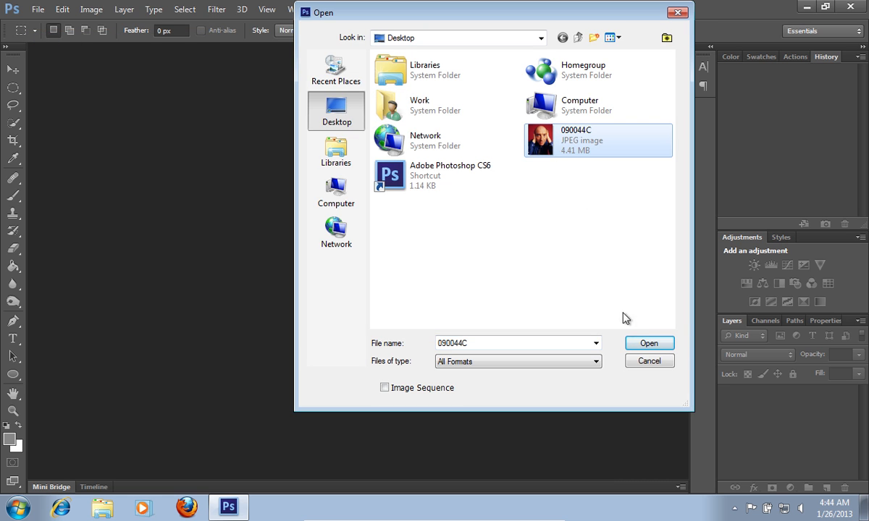
{"action": "left_click", "coordinate": [648, 342]}
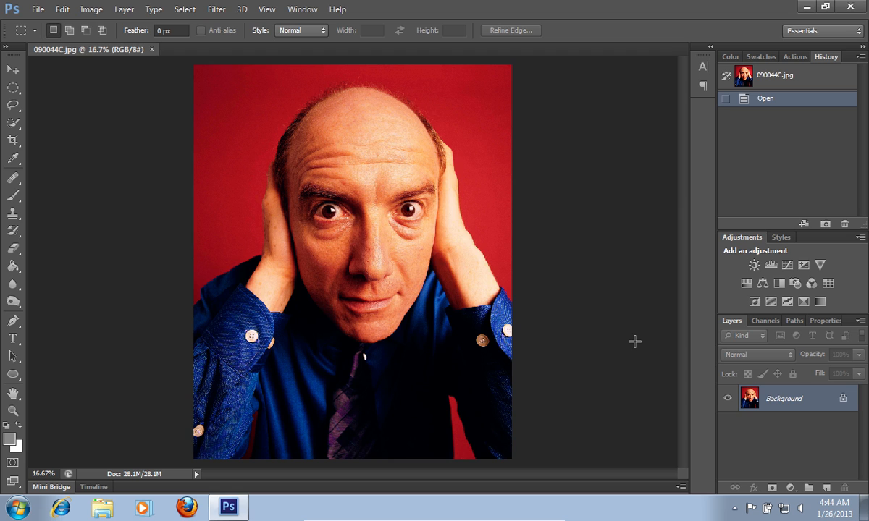
{"action": "left_click", "coordinate": [825, 488]}
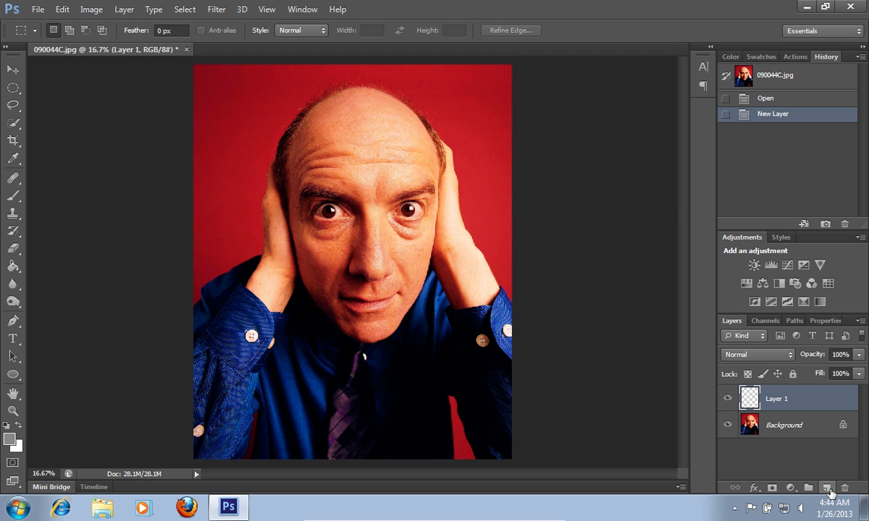
{"action": "mouse_move", "coordinate": [825, 487]}
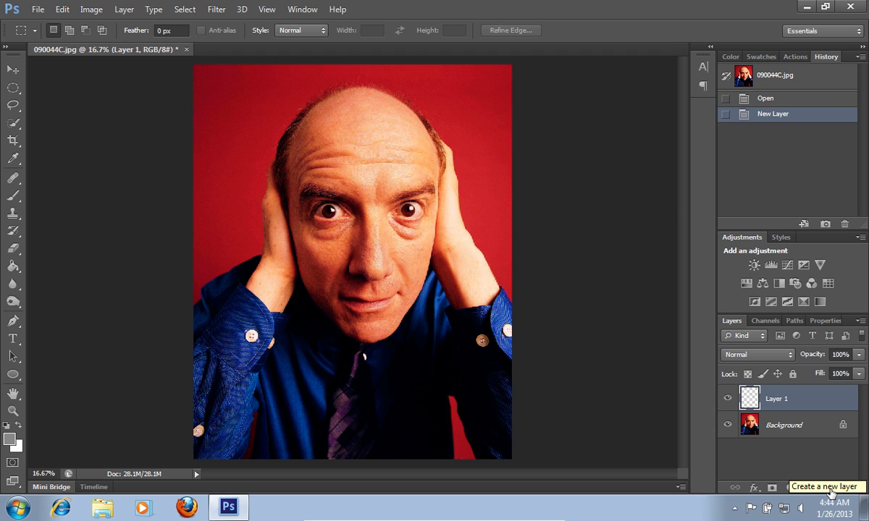
{"action": "mouse_move", "coordinate": [104, 223]}
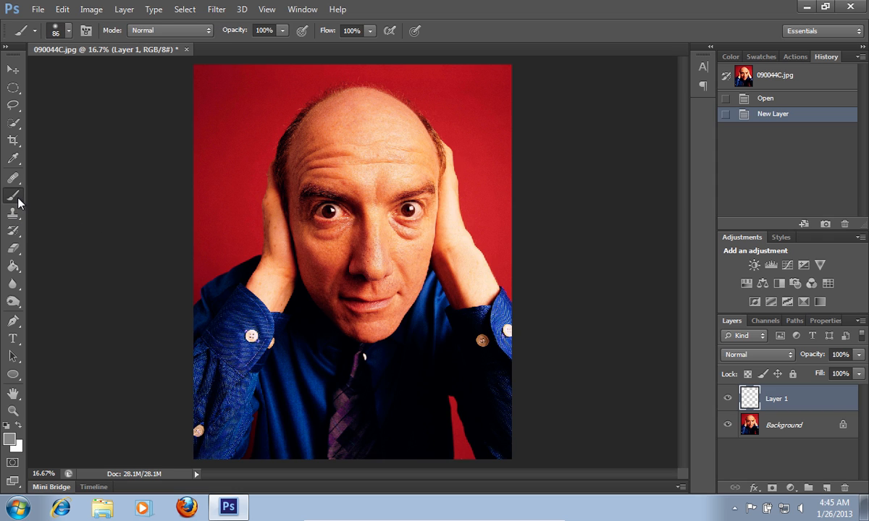
{"action": "mouse_move", "coordinate": [70, 49]}
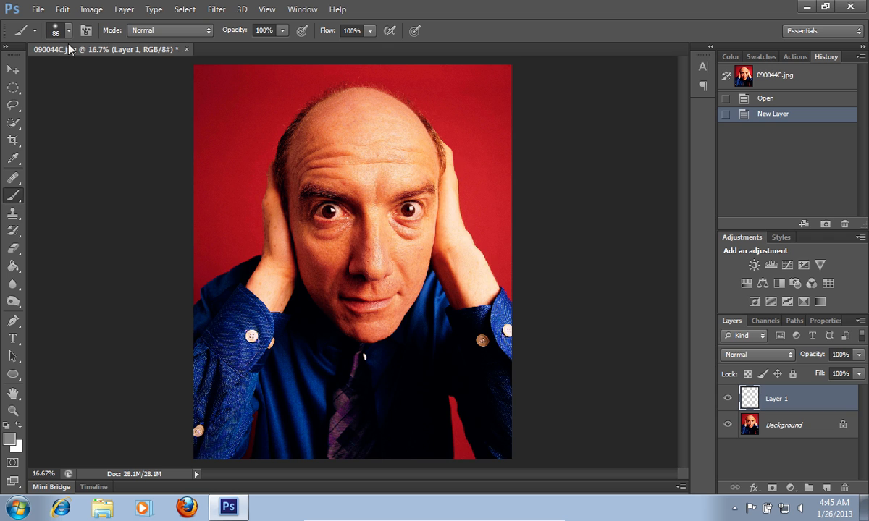
Choose a soft round 86 px brush with 0% hardness and grey foreground colour.
{"action": "left_click", "coordinate": [67, 30]}
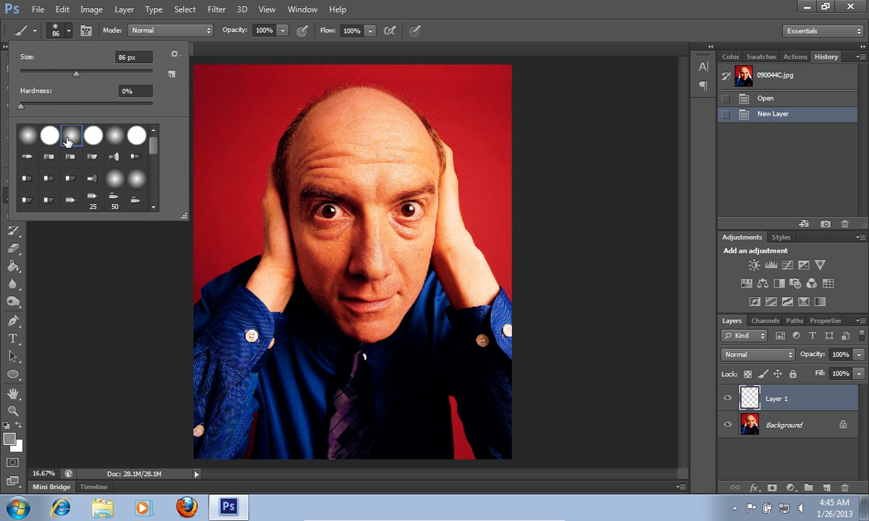
{"action": "mouse_move", "coordinate": [71, 136]}
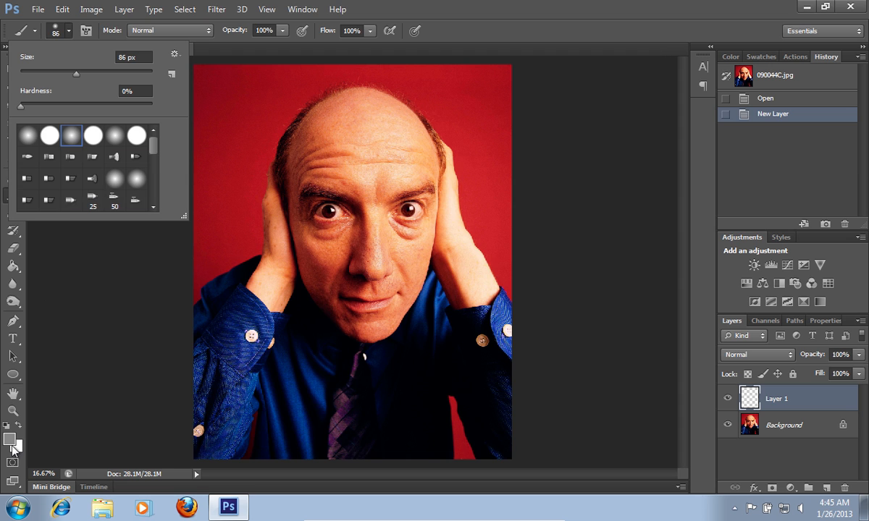
{"action": "left_click", "coordinate": [10, 440]}
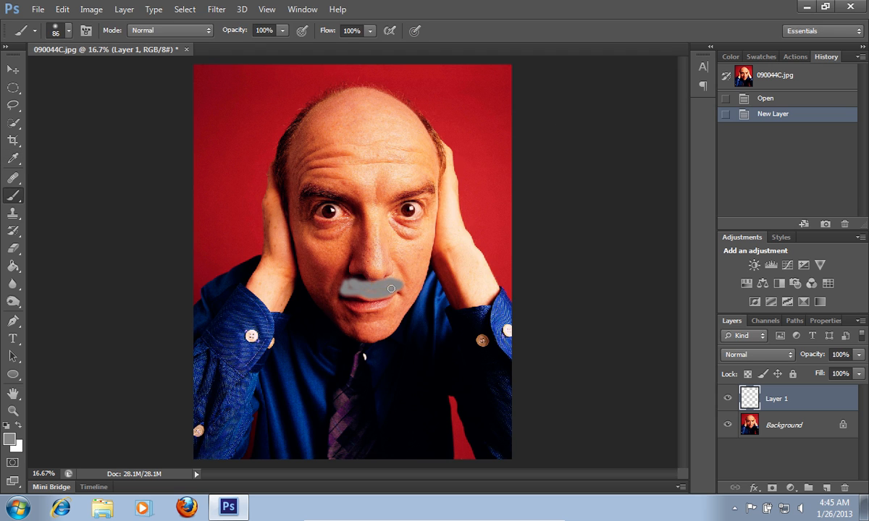
Paint grey strokes over the man's mouth and down over the chin.
{"action": "left_click_drag", "start_coordinate": [391, 289], "coordinate": [338, 292]}
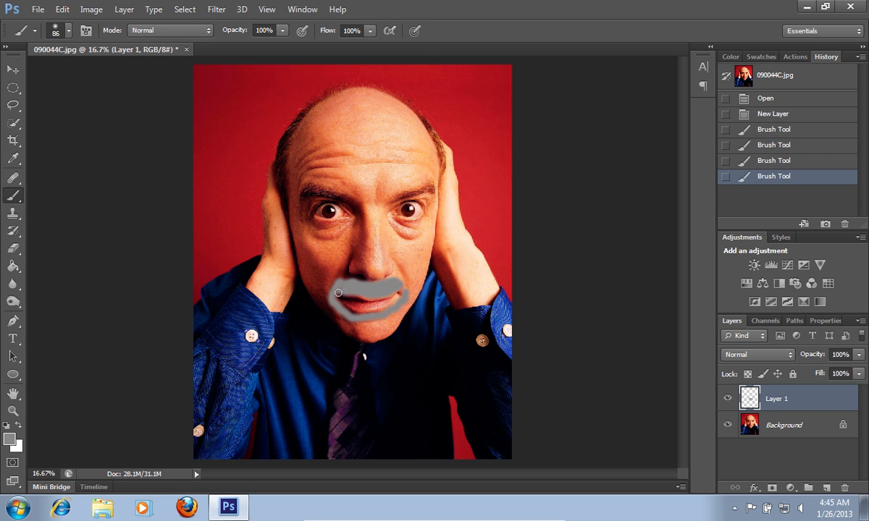
{"action": "left_click_drag", "start_coordinate": [336, 292], "coordinate": [340, 316]}
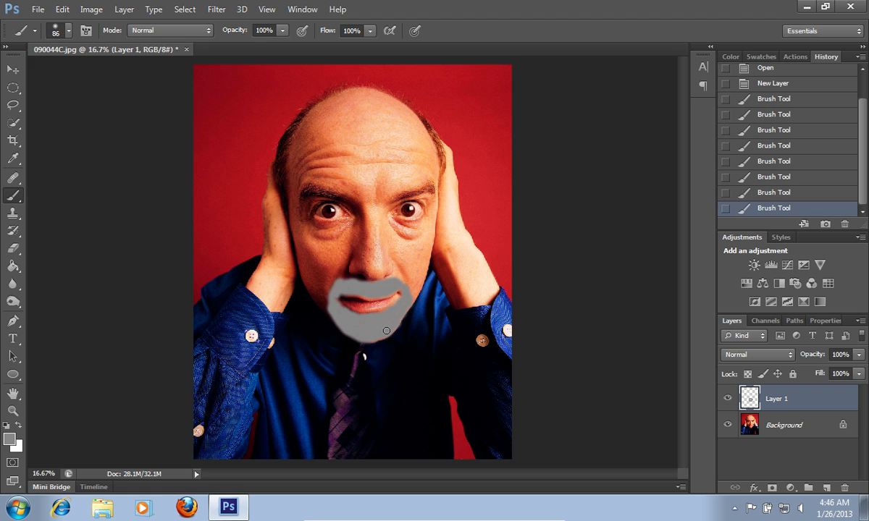
{"action": "mouse_move", "coordinate": [385, 330]}
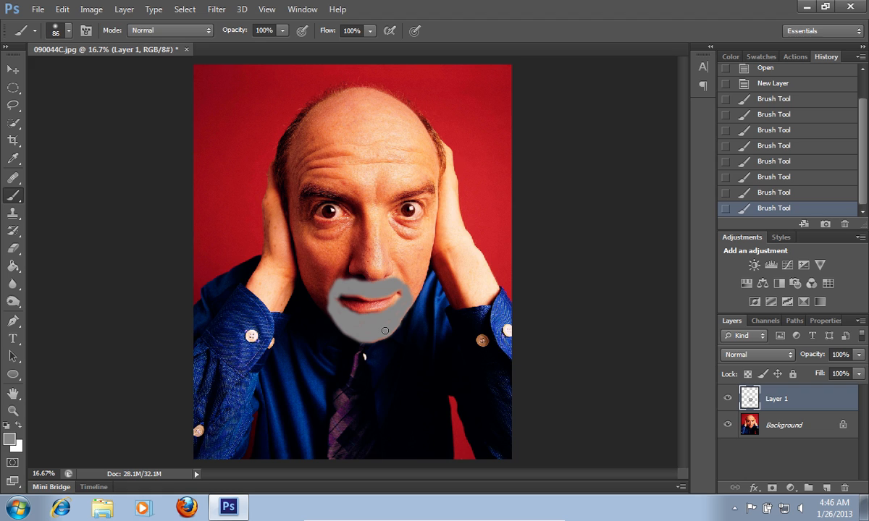
{"action": "mouse_move", "coordinate": [13, 87]}
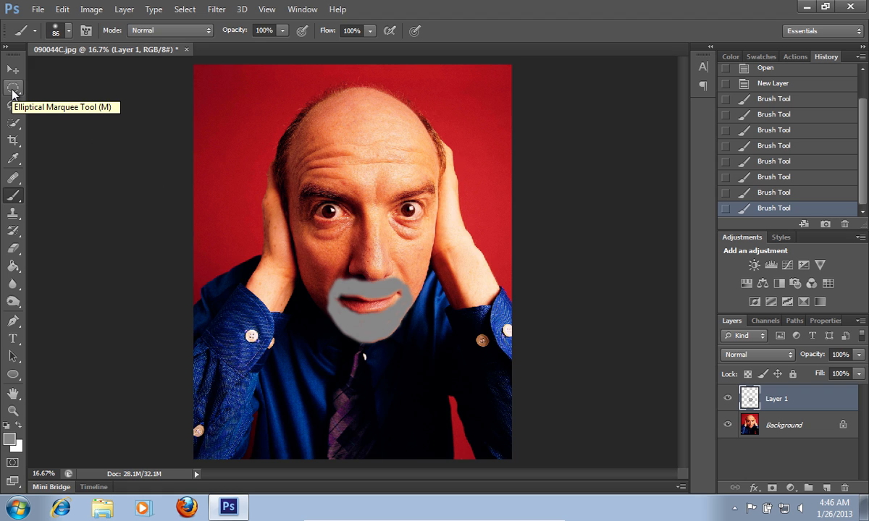
Draw an elliptical marquee selection around the grey beard.
{"action": "left_click", "coordinate": [13, 88]}
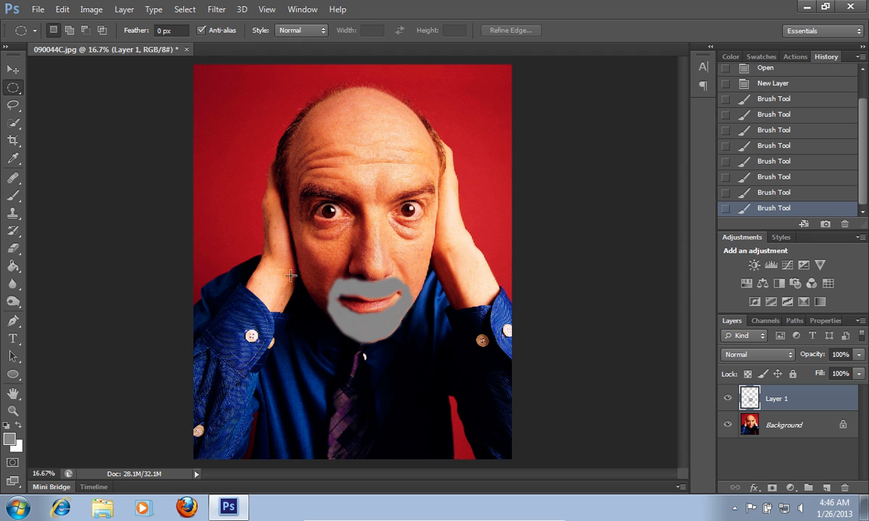
{"action": "left_click_drag", "start_coordinate": [290, 275], "coordinate": [429, 361]}
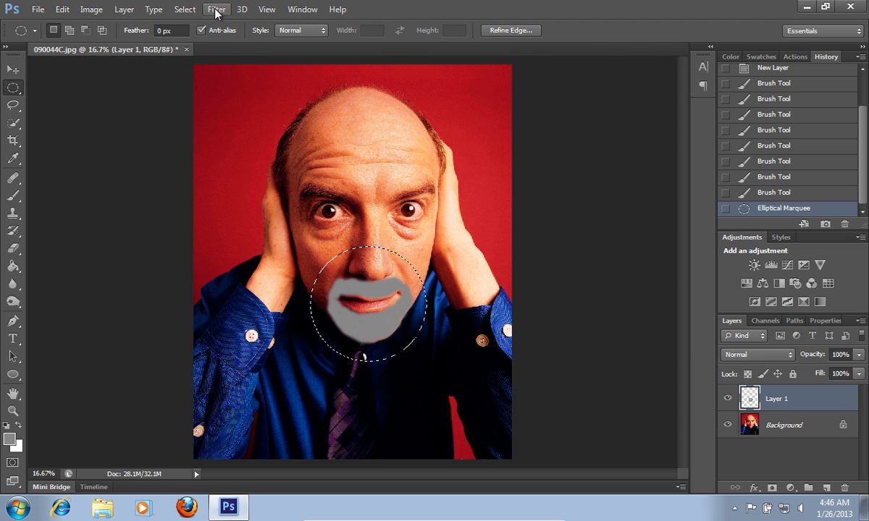
Apply Add Noise at 15%, Gaussian, Monochromatic to the beard.
{"action": "left_click", "coordinate": [217, 8]}
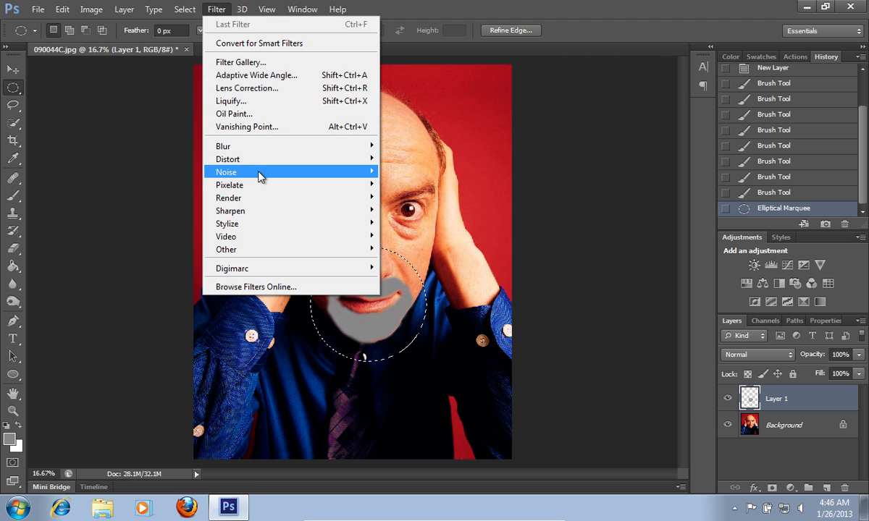
{"action": "mouse_move", "coordinate": [226, 171]}
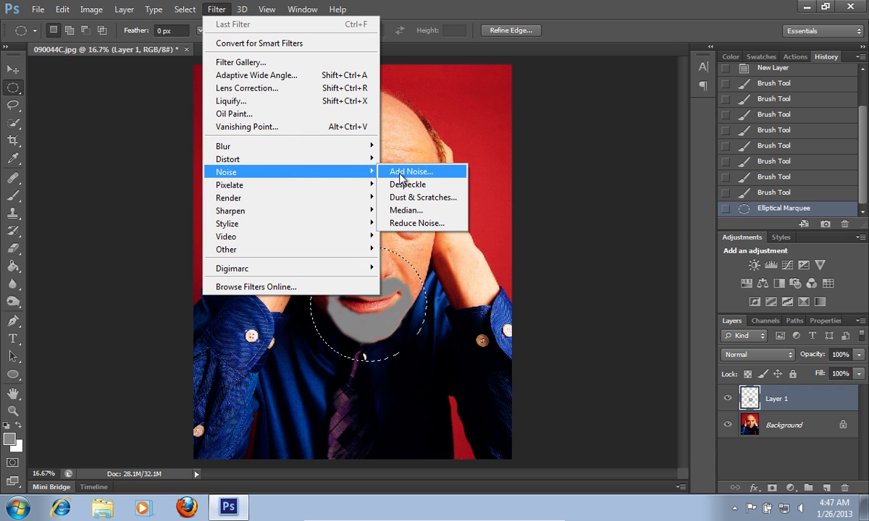
{"action": "left_click", "coordinate": [411, 171]}
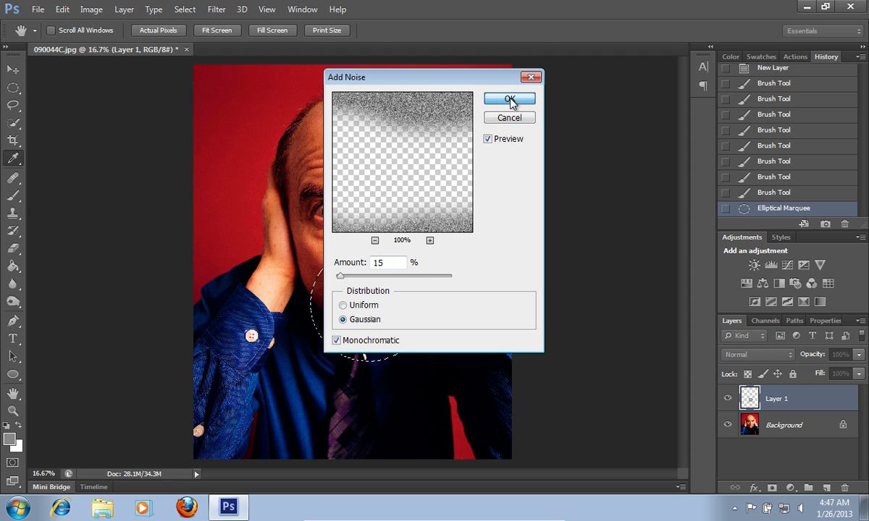
{"action": "left_click", "coordinate": [510, 98]}
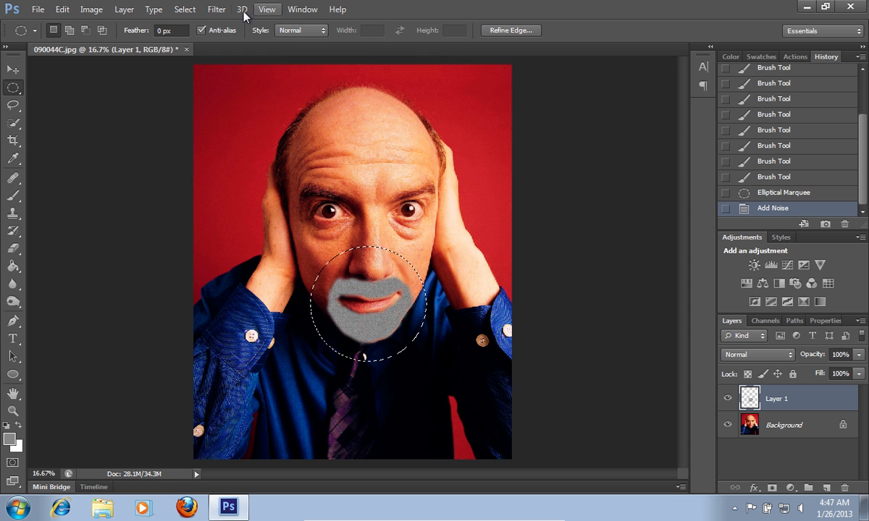
Apply a Radial Blur of amount 10, Zoom method, Best quality to the beard.
{"action": "left_click", "coordinate": [215, 8]}
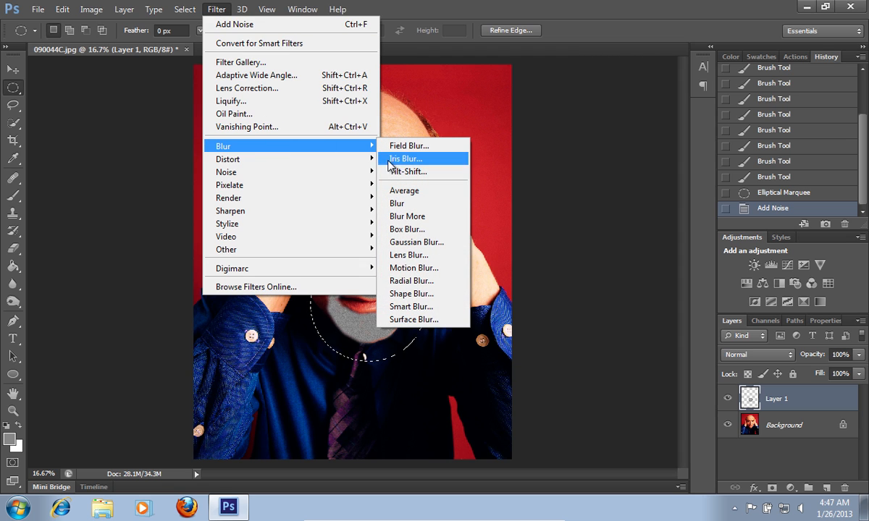
{"action": "mouse_move", "coordinate": [412, 281]}
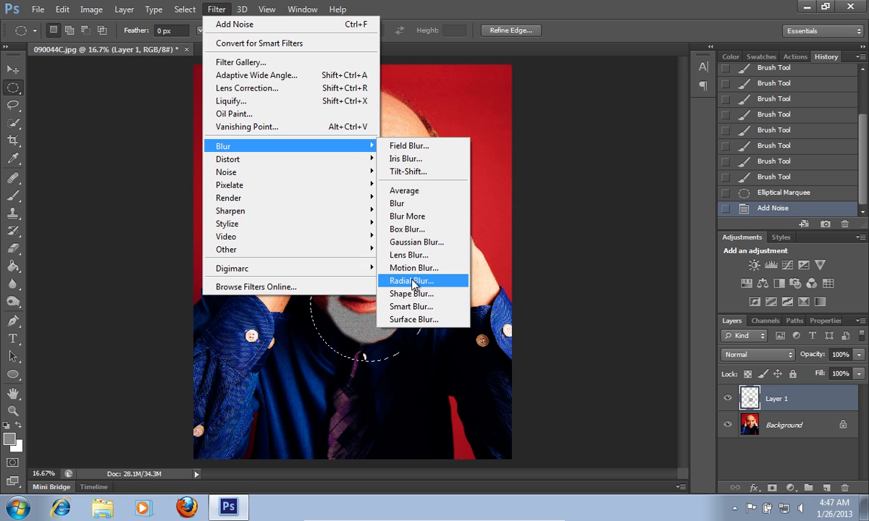
{"action": "left_click", "coordinate": [411, 281]}
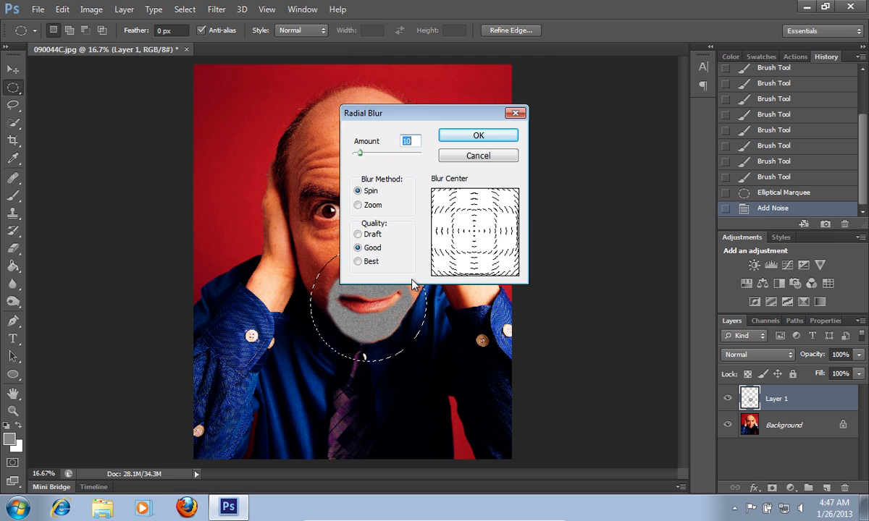
{"action": "mouse_move", "coordinate": [397, 267]}
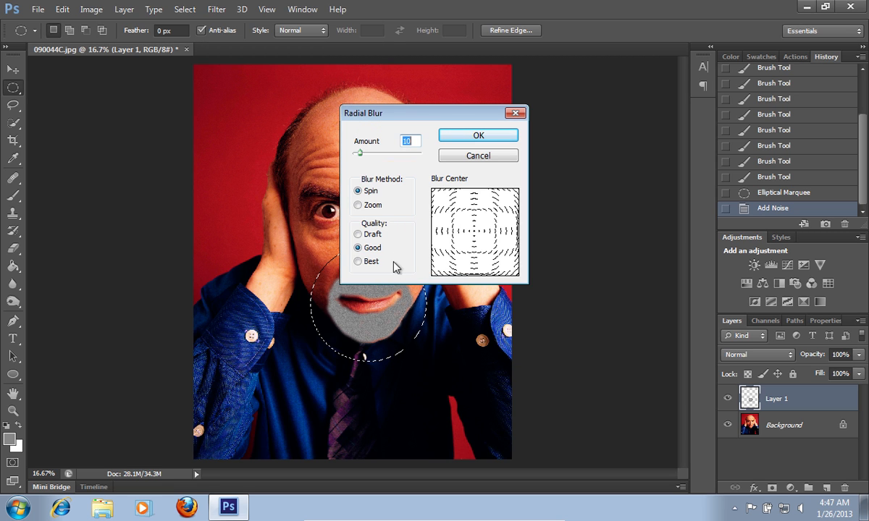
{"action": "left_click", "coordinate": [358, 205]}
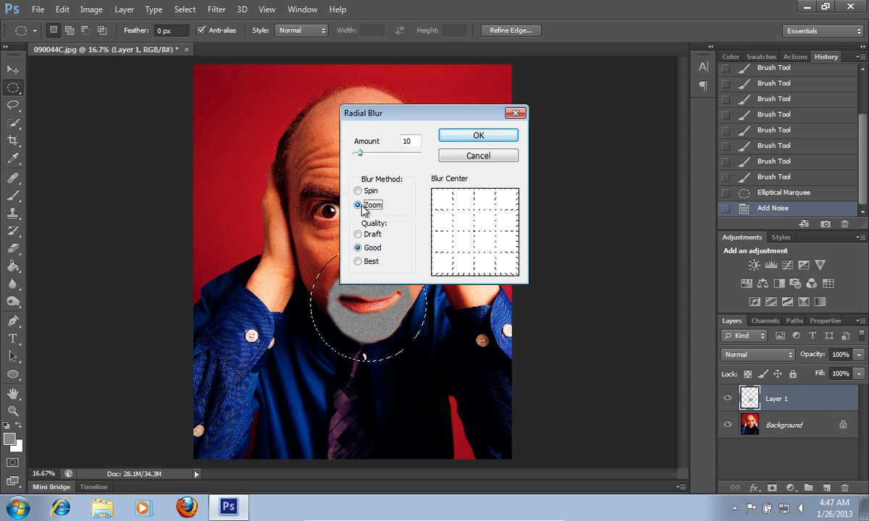
{"action": "left_click", "coordinate": [358, 260]}
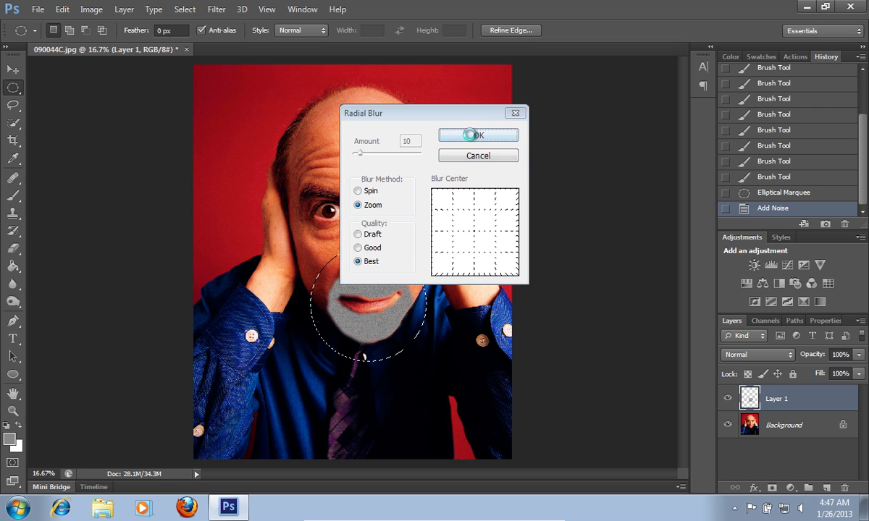
{"action": "left_click", "coordinate": [478, 135]}
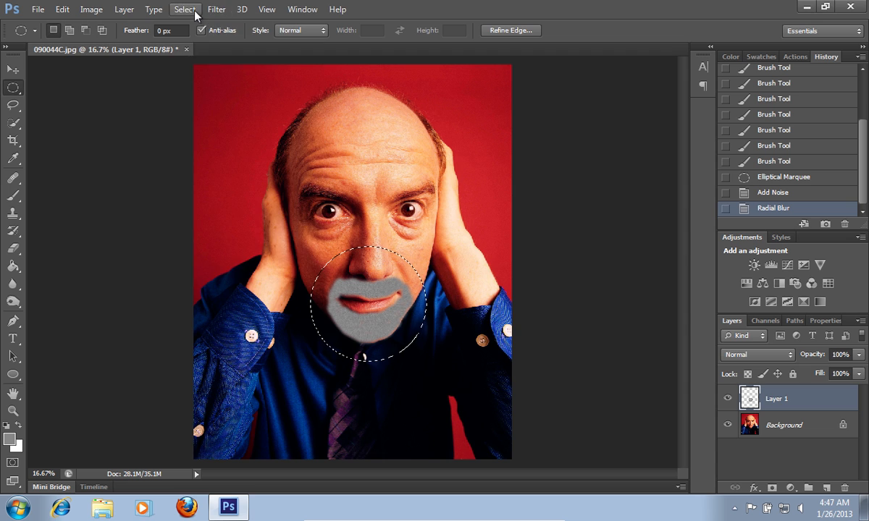
Deselect the elliptical selection.
{"action": "left_click", "coordinate": [185, 8]}
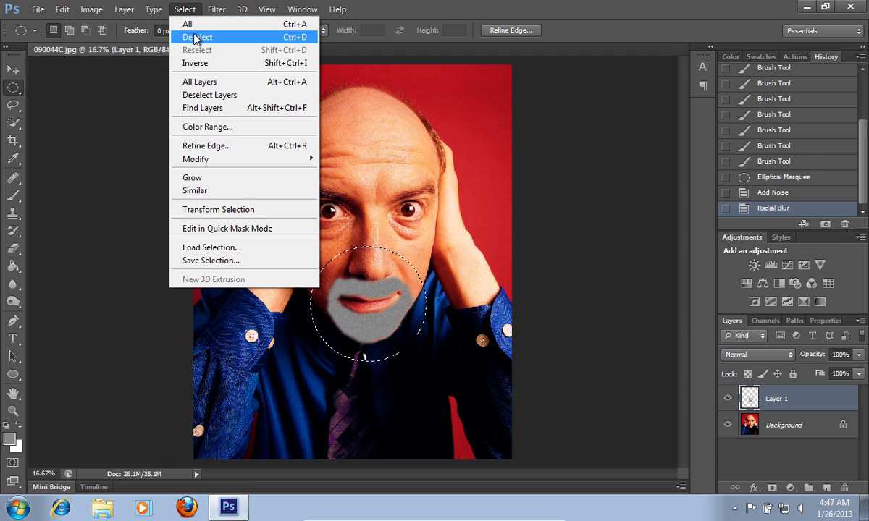
{"action": "left_click", "coordinate": [199, 38]}
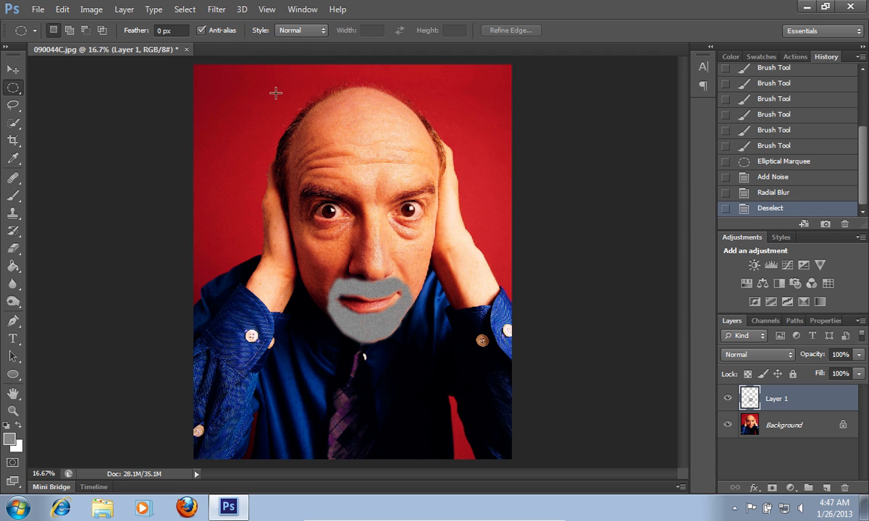
Set Layer 1's blend mode to Hard Light so the beard merges into the face.
{"action": "left_click", "coordinate": [756, 355]}
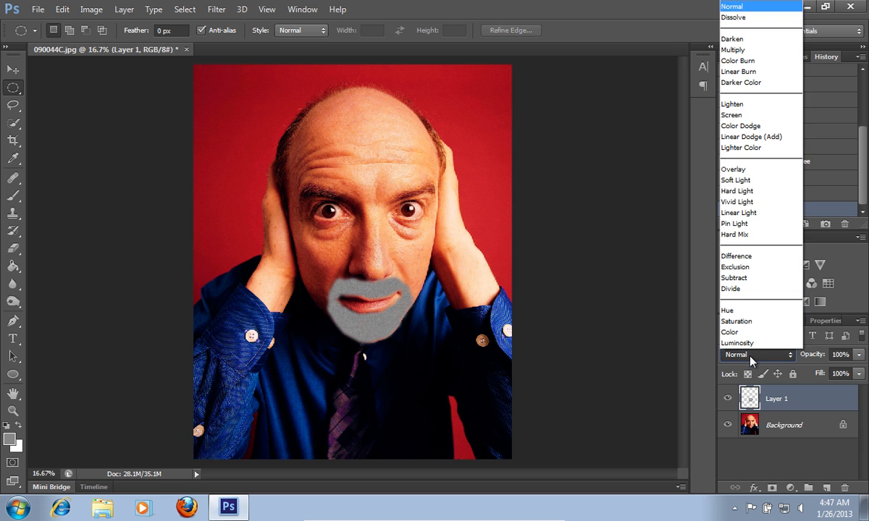
{"action": "mouse_move", "coordinate": [738, 211]}
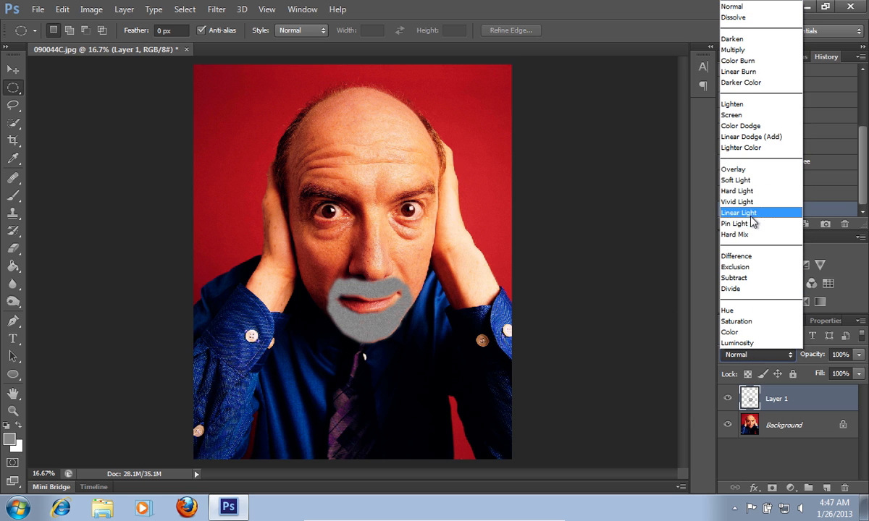
{"action": "mouse_move", "coordinate": [736, 191]}
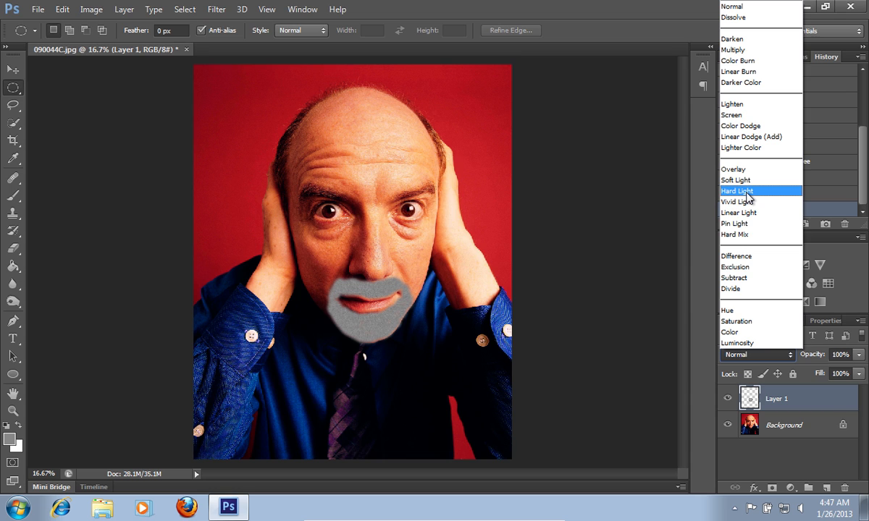
{"action": "left_click", "coordinate": [736, 191]}
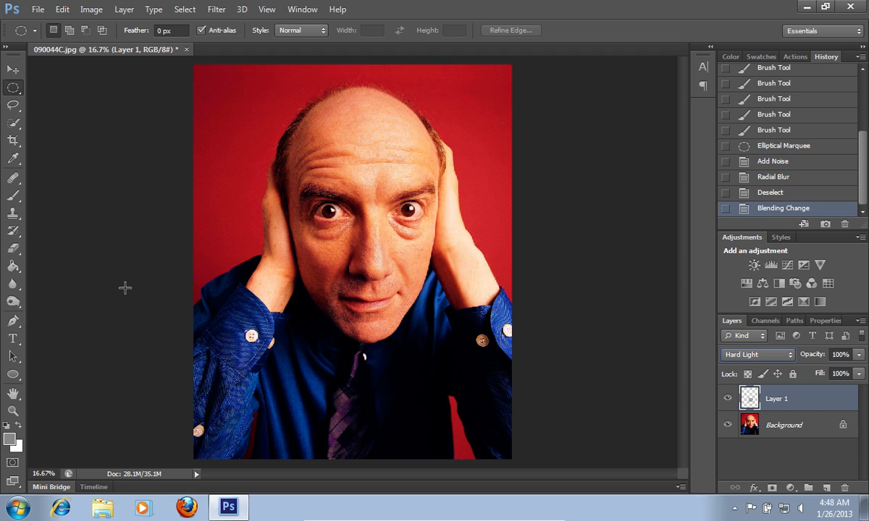
{"action": "left_click", "coordinate": [13, 303]}
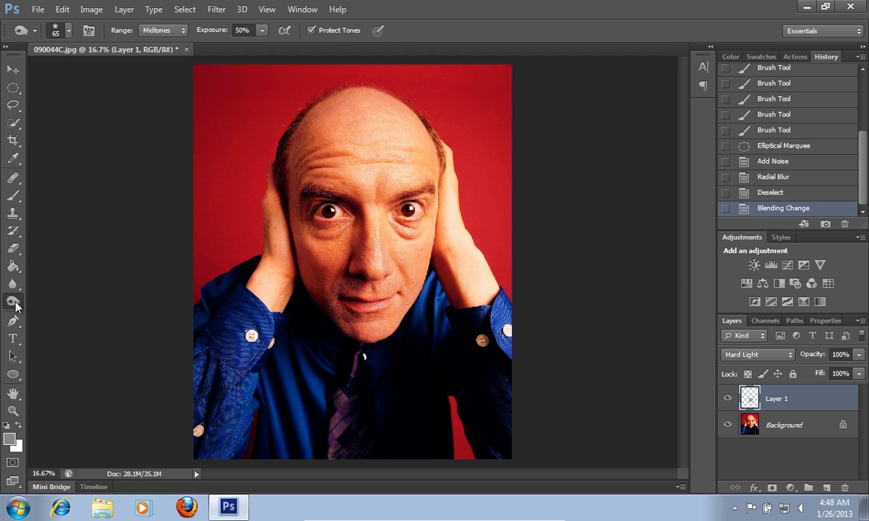